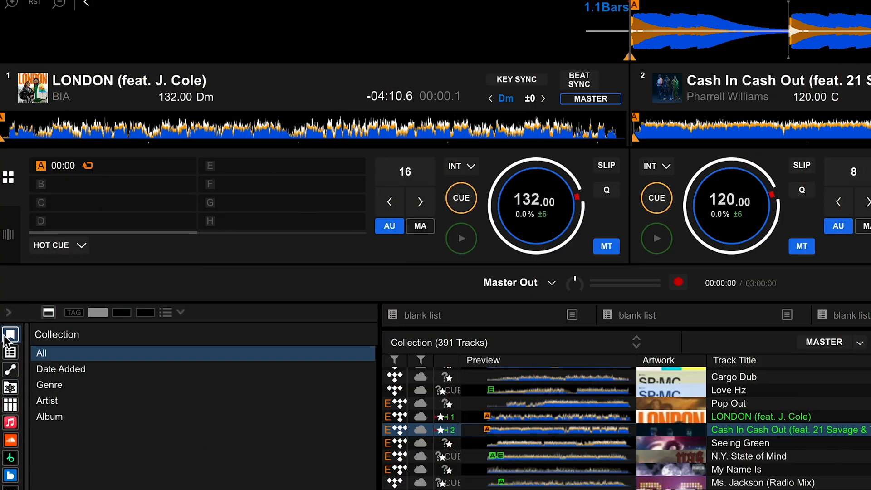
Show the Playlists browser in column view, listing the FLX4 playlist's nine tracks
{"action": "left_click", "coordinate": [10, 350]}
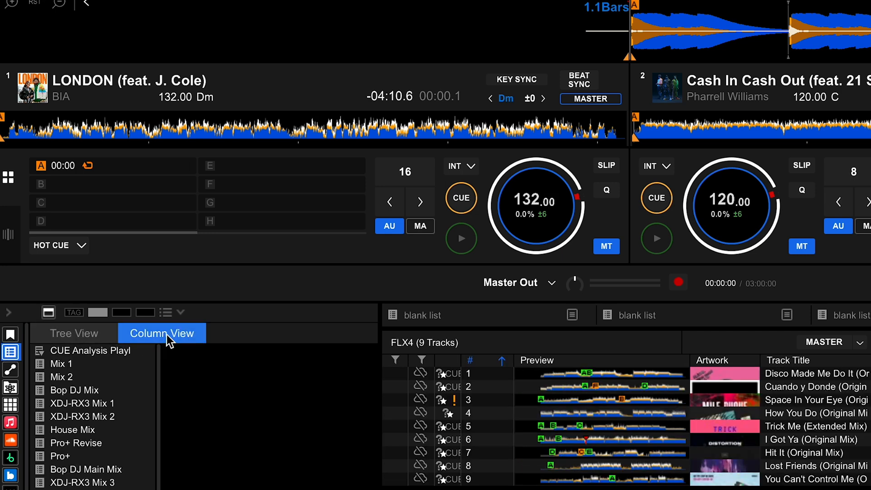
{"action": "left_click", "coordinate": [72, 333]}
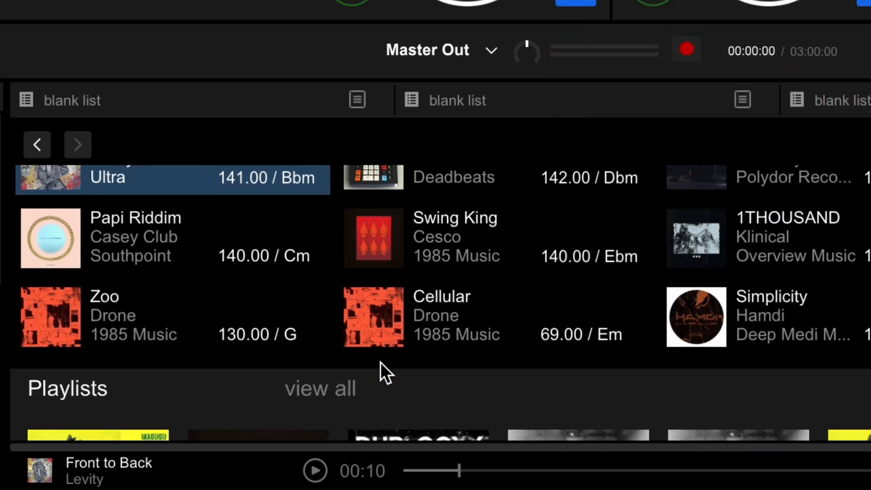
Scroll to the TOP100 and go to the Up the Stuss label page
{"action": "scroll", "scroll_direction": "down", "scroll_amount": 3}
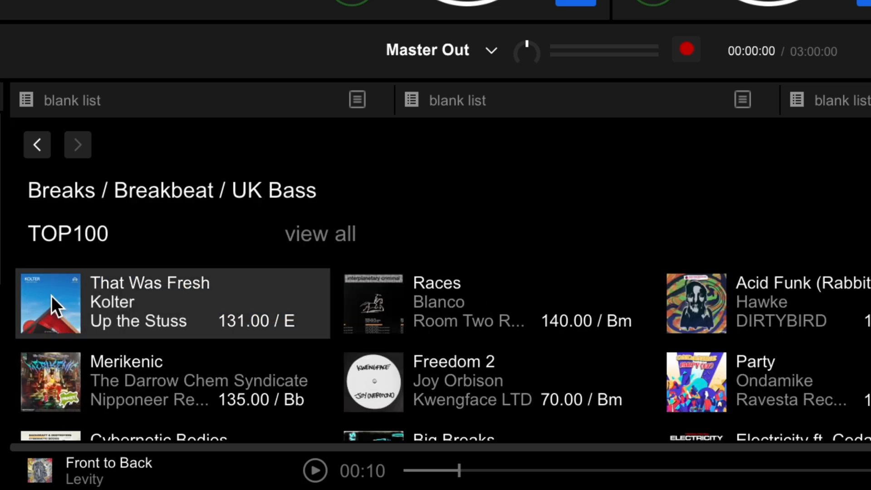
{"action": "mouse_move", "coordinate": [127, 328]}
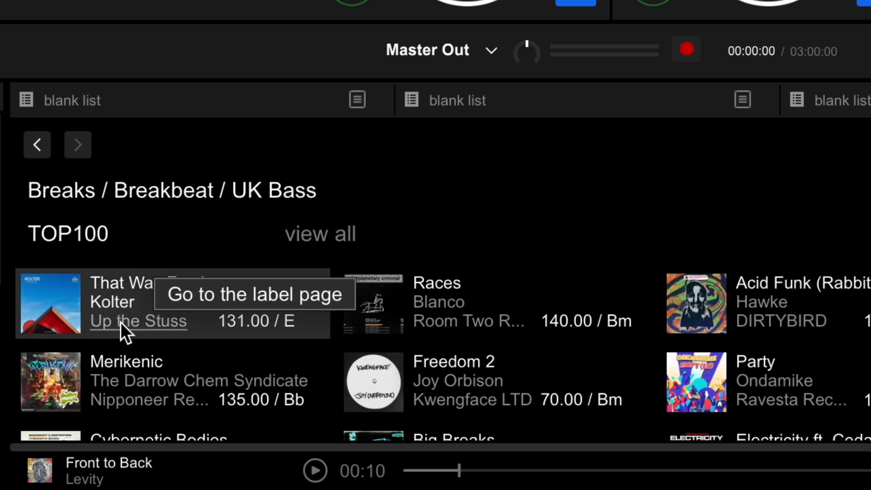
{"action": "left_click", "coordinate": [113, 302]}
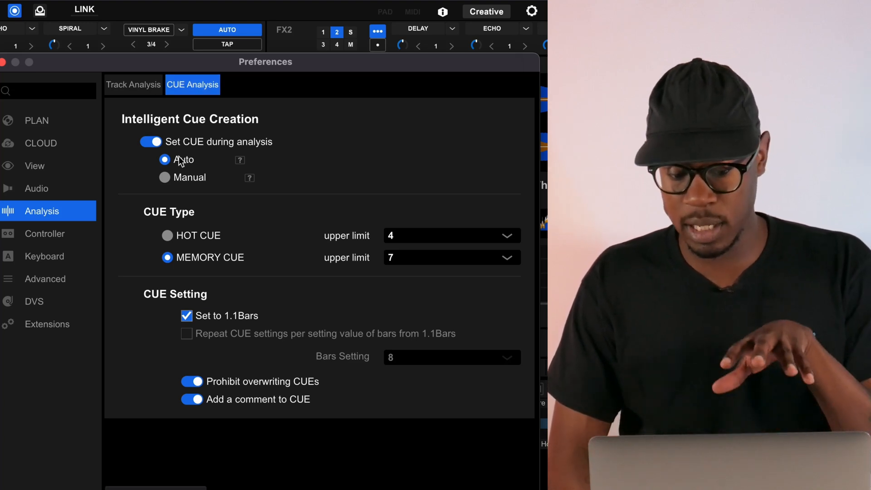
In CUE Analysis preferences, keep cue creation on Auto and choose HOT CUE as the cue type
{"action": "left_click", "coordinate": [164, 178]}
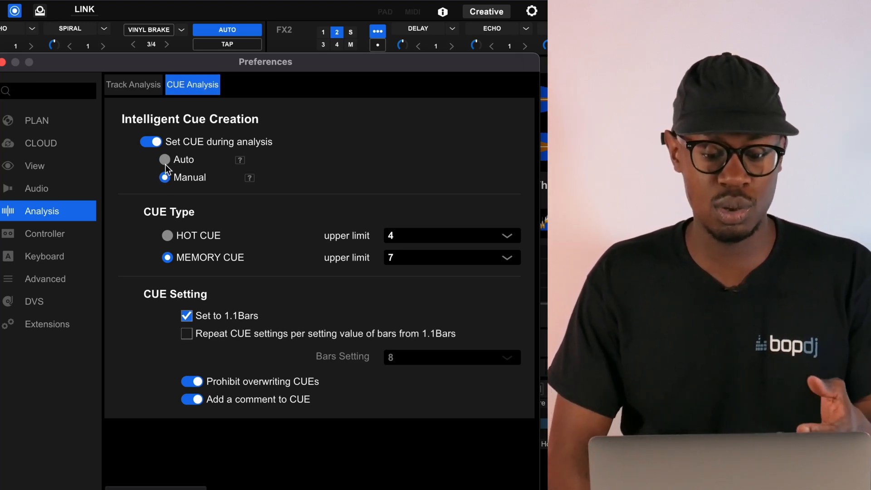
{"action": "left_click", "coordinate": [164, 158]}
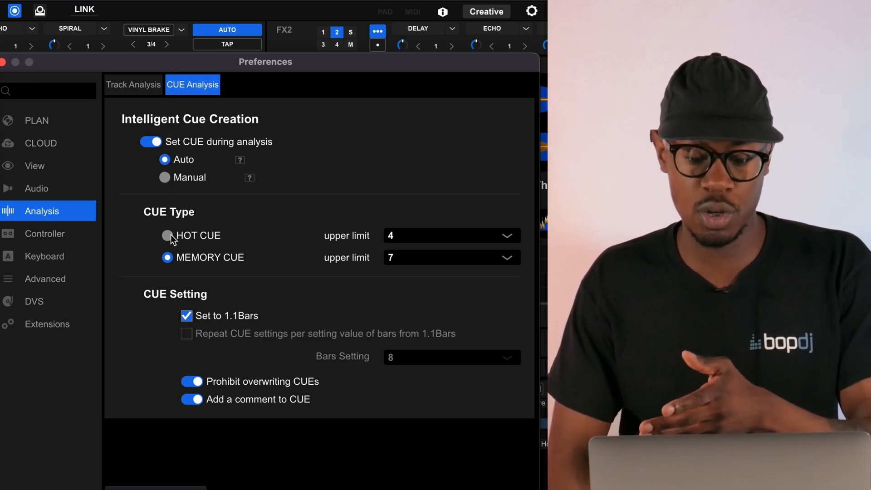
{"action": "left_click", "coordinate": [167, 236]}
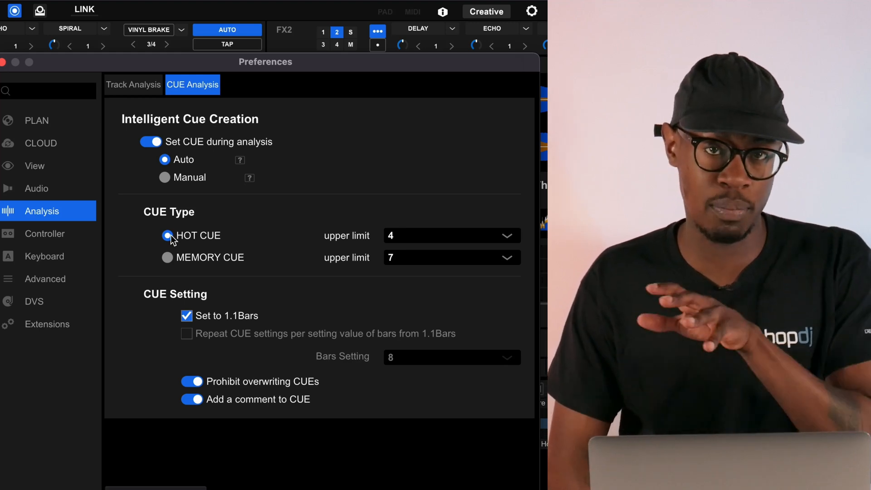
{"action": "left_click", "coordinate": [167, 258]}
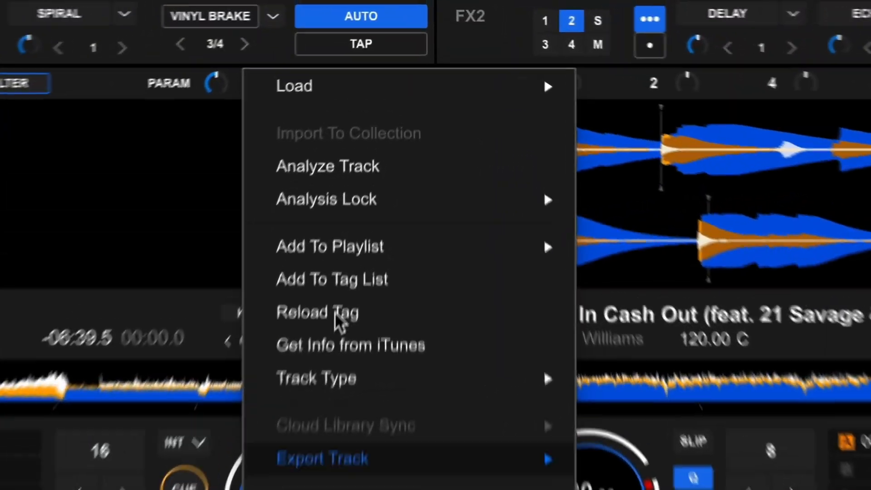
Analyze Lorenzo Silvano - Undertrack with CUE(Auto) ticked in the analysis settings
{"action": "left_click", "coordinate": [327, 166]}
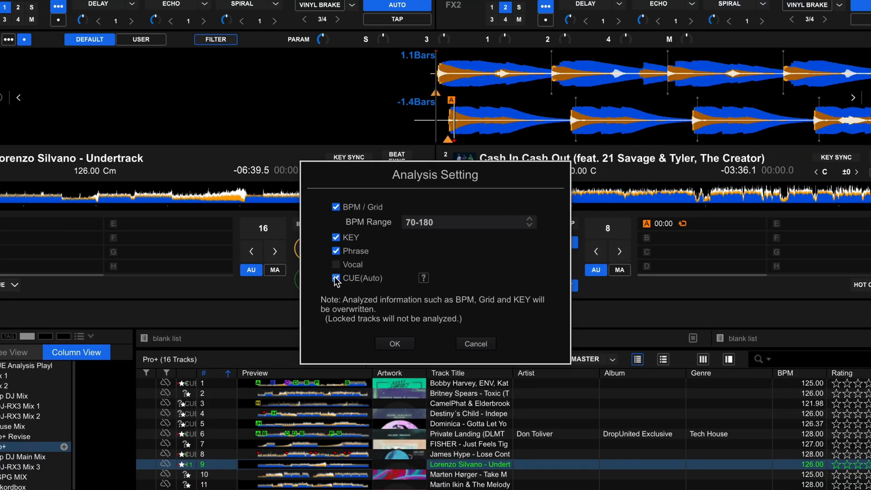
{"action": "left_click", "coordinate": [335, 279]}
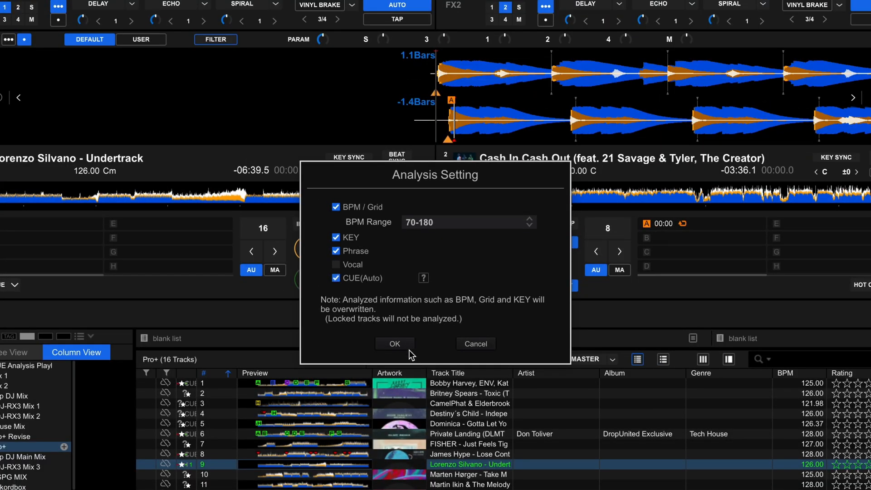
{"action": "left_click", "coordinate": [395, 343]}
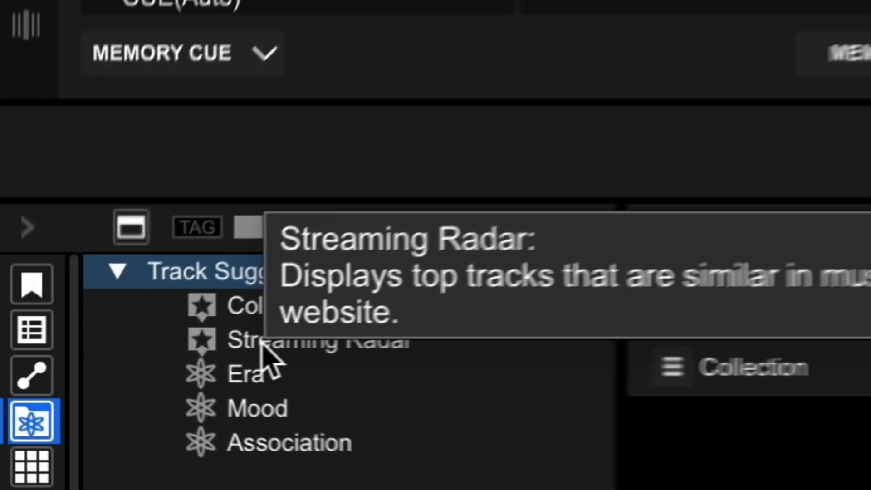
Set Streaming Radar to Beatport and TIDAL with BPM ±5, related key and vocal tracks
{"action": "left_click", "coordinate": [91, 370]}
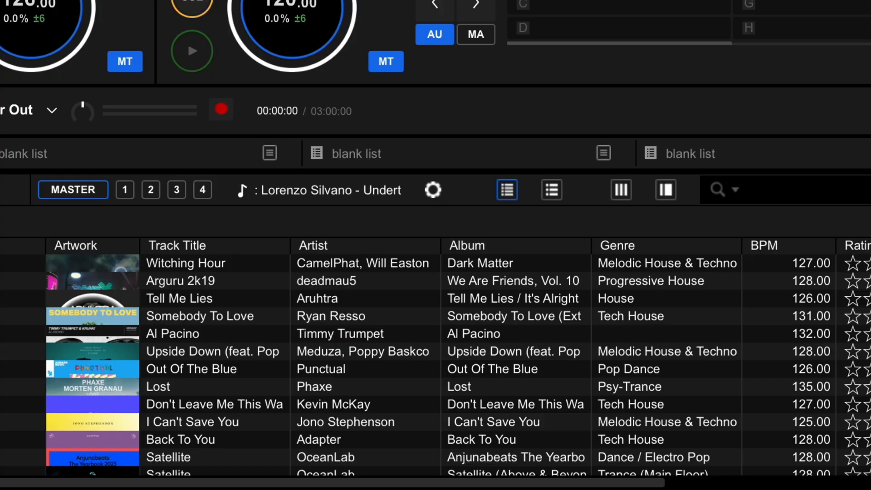
{"action": "left_click", "coordinate": [433, 189]}
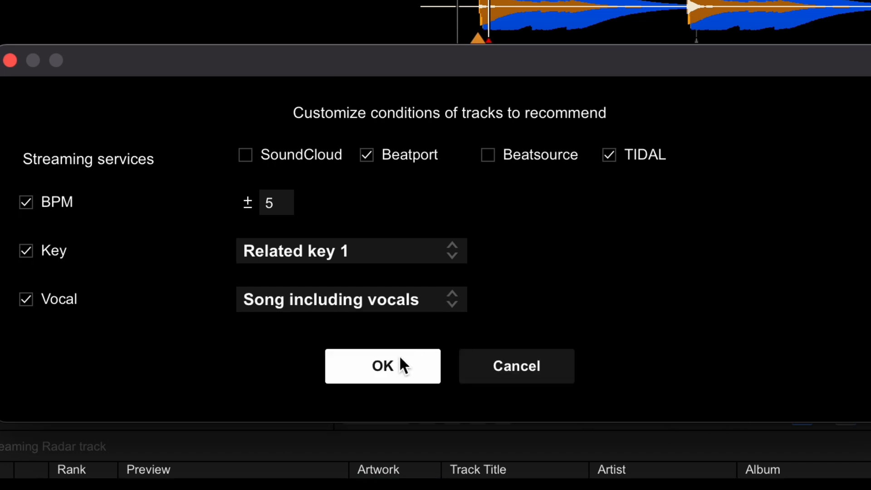
{"action": "left_click", "coordinate": [382, 366]}
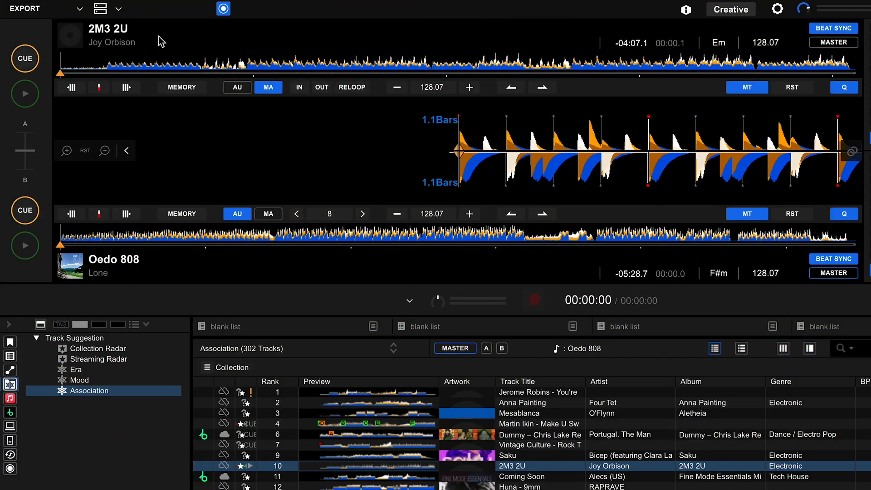
Choose DUAL PLAYER from Export mode's layout dropdown
{"action": "left_click", "coordinate": [98, 9]}
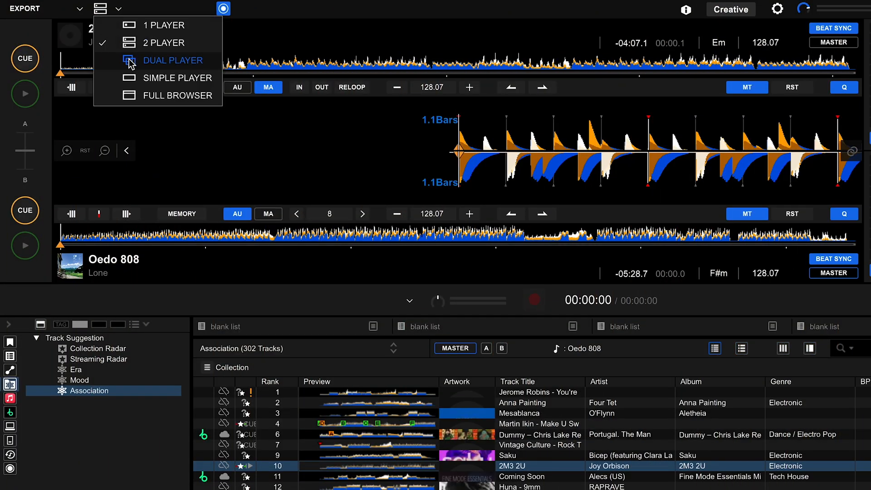
{"action": "left_click", "coordinate": [172, 60]}
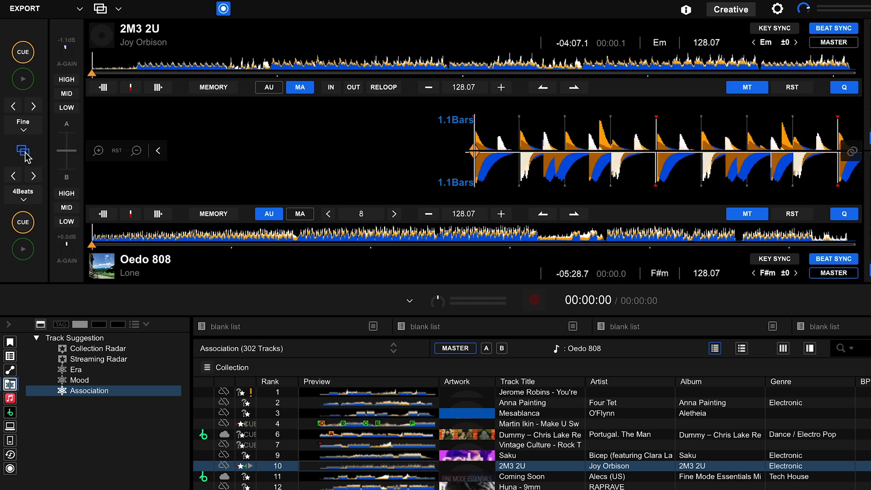
{"action": "mouse_move", "coordinate": [23, 249]}
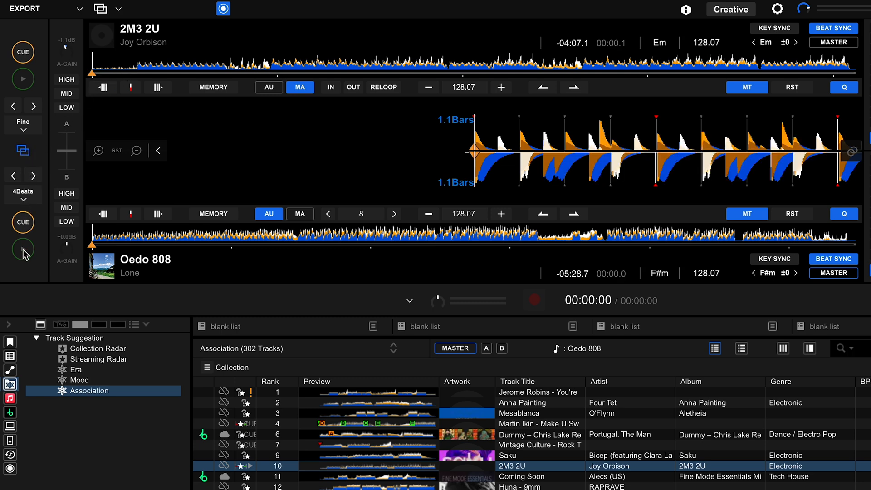
{"action": "mouse_move", "coordinate": [23, 248]}
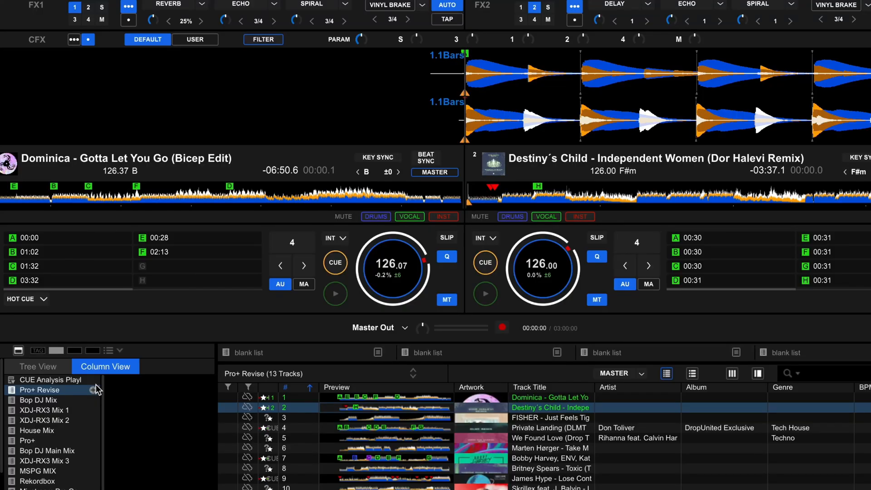
{"action": "mouse_move", "coordinate": [81, 407]}
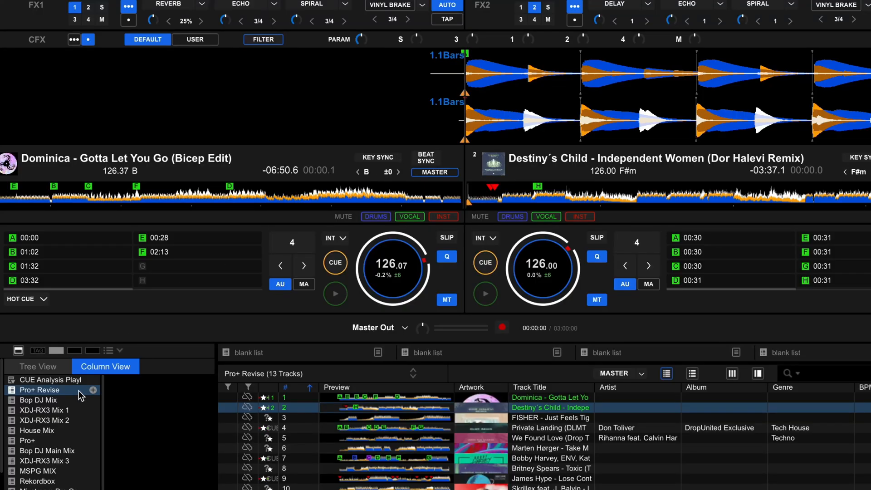
Choose the locked Collaborative playlist option for Pro+ Revise, triggering the upgrade notice
{"action": "right_click", "coordinate": [36, 390]}
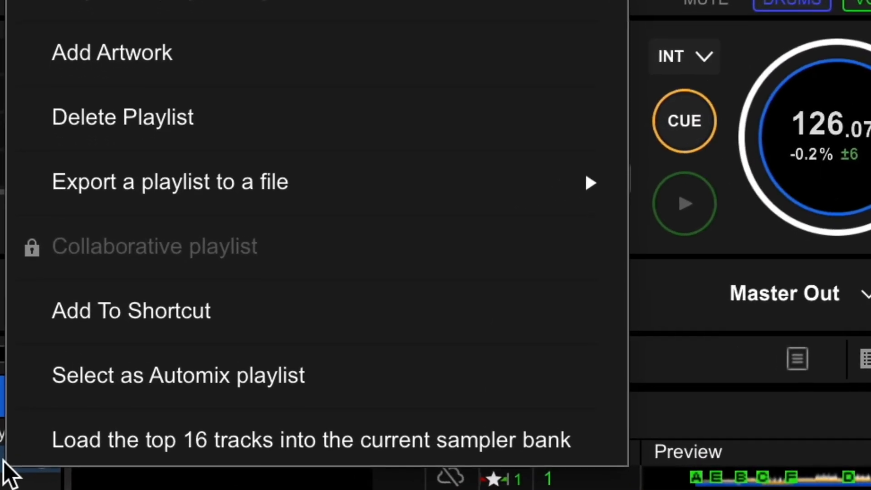
{"action": "left_click", "coordinate": [155, 246]}
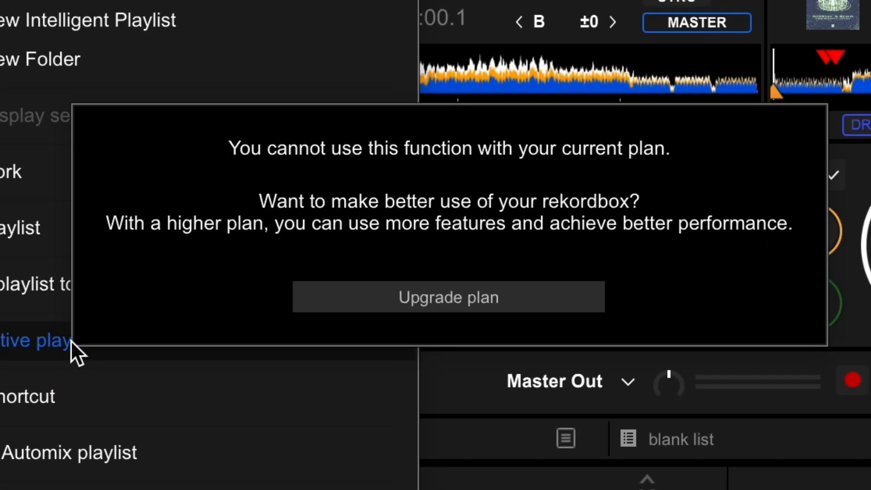